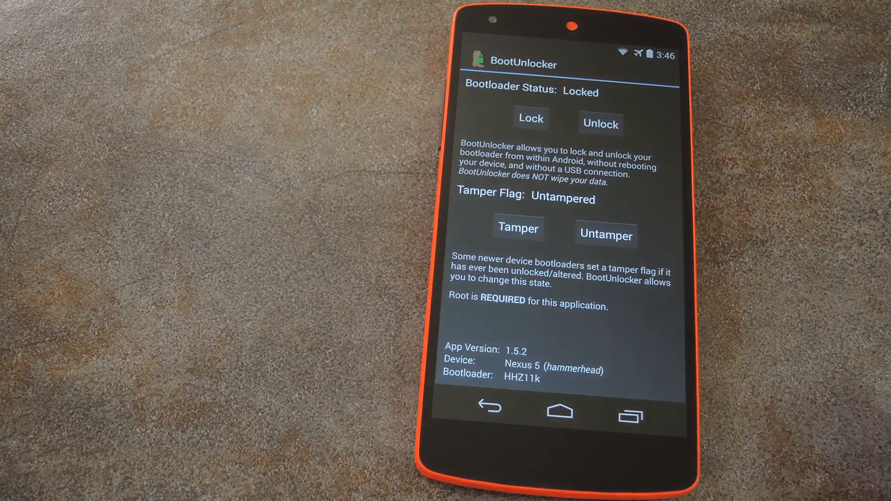
# Step: Unlock the Nexus 5 bootloader in BootUnlocker and return to the home screen
pyautogui.click(601, 124)
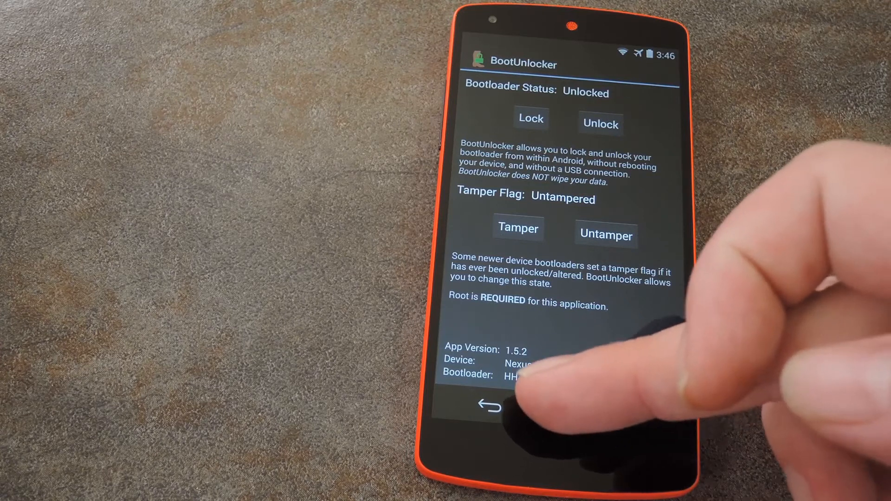
pyautogui.click(487, 409)
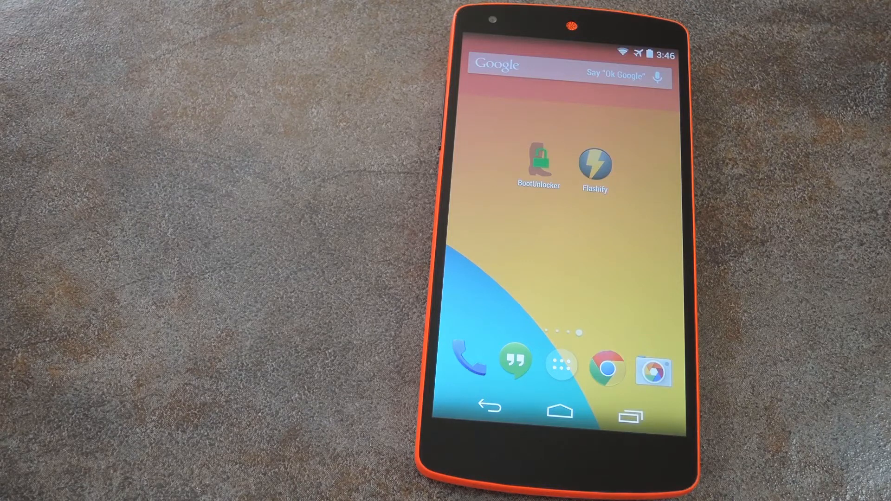
pyautogui.click(594, 164)
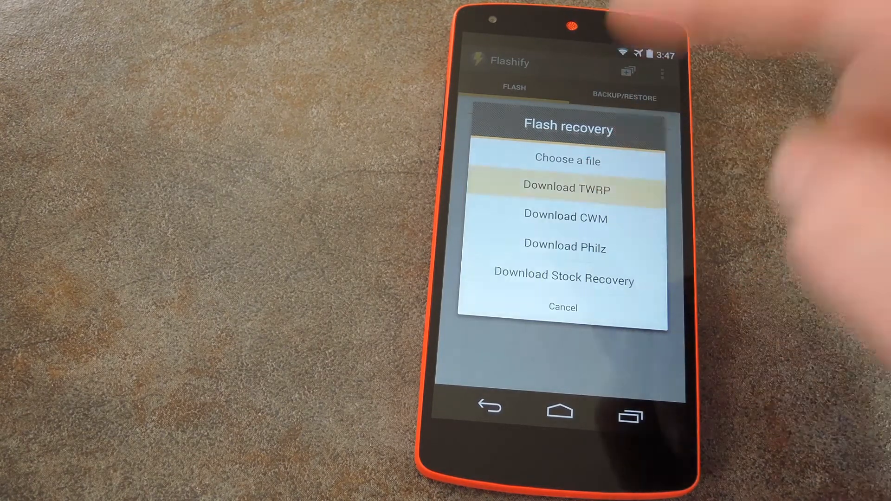
# Step: Download the TWRP recovery image in Flashify and flash it
pyautogui.click(565, 188)
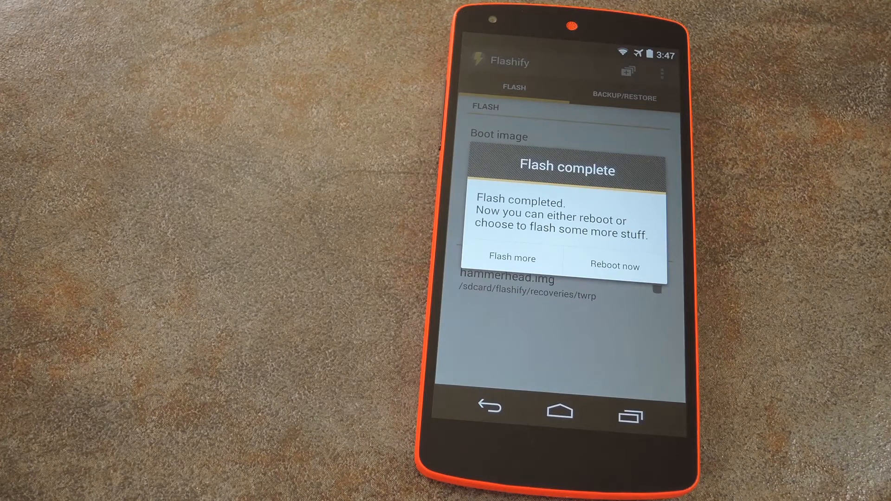
# Step: Reboot from Flashify's Flash complete dialog into the TWRP v2.7.1.1 main menu
pyautogui.click(614, 265)
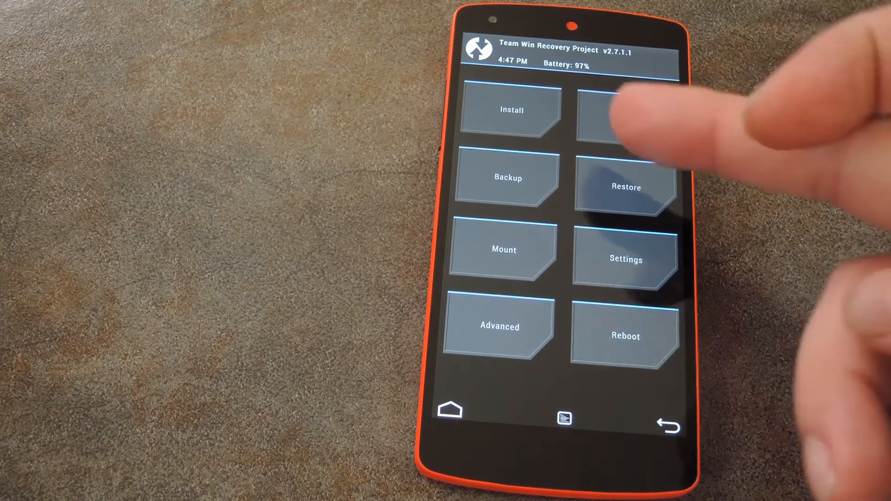
# Step: Open the TWRP Reboot menu showing System, Recovery, Power Off and Bootloader
pyautogui.click(506, 177)
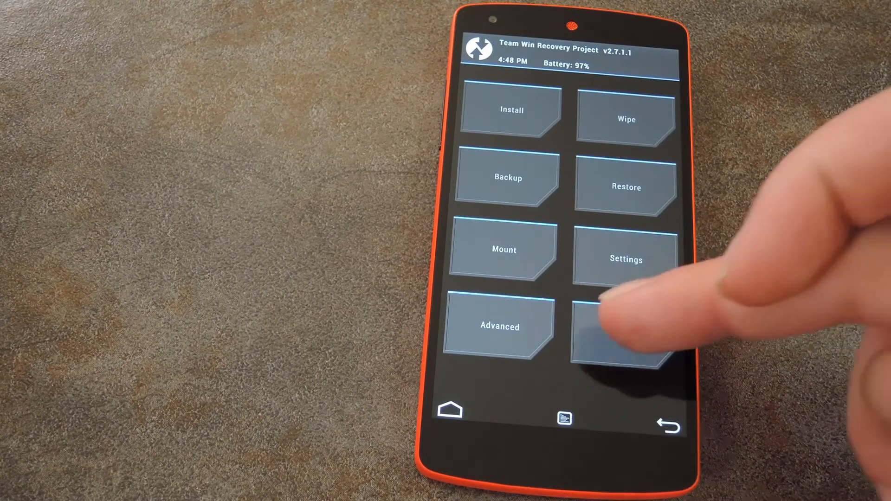
pyautogui.click(625, 327)
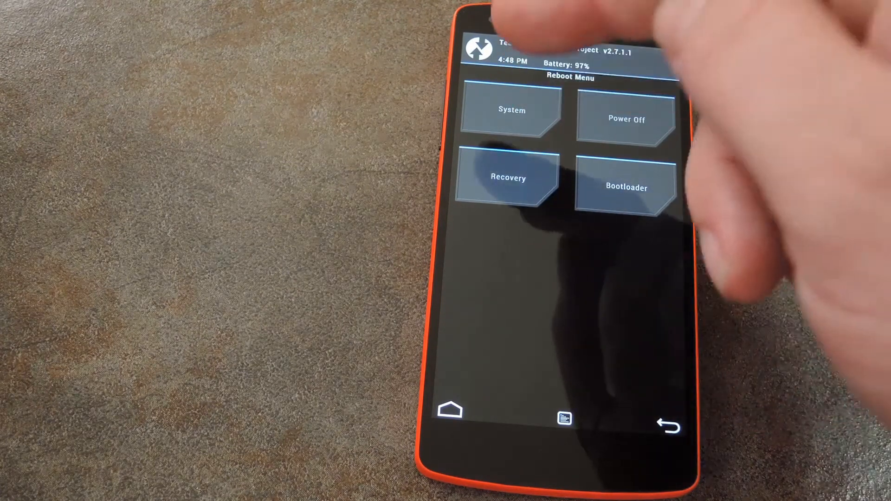